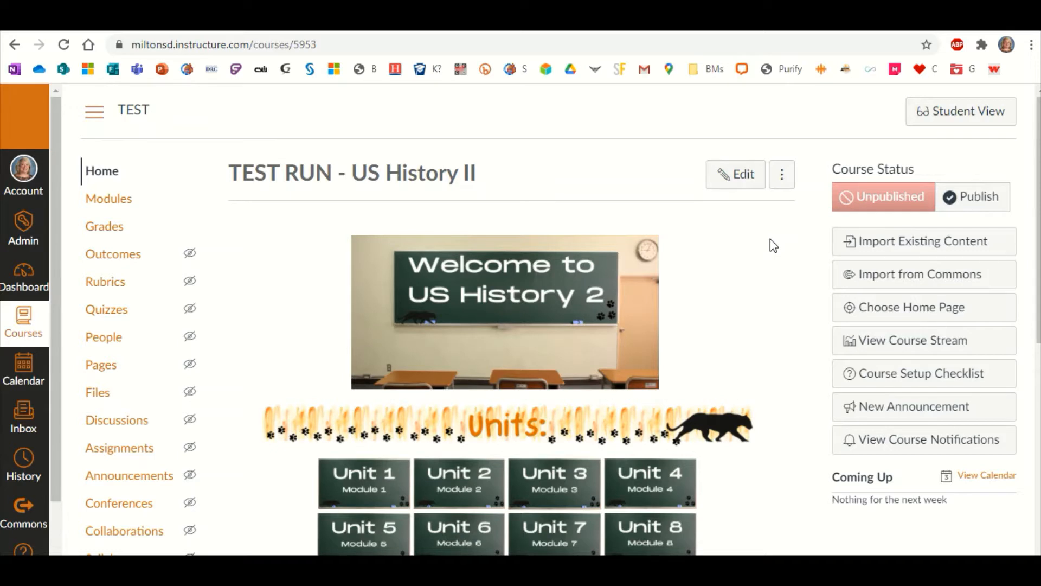
pyautogui.moveTo(267, 230)
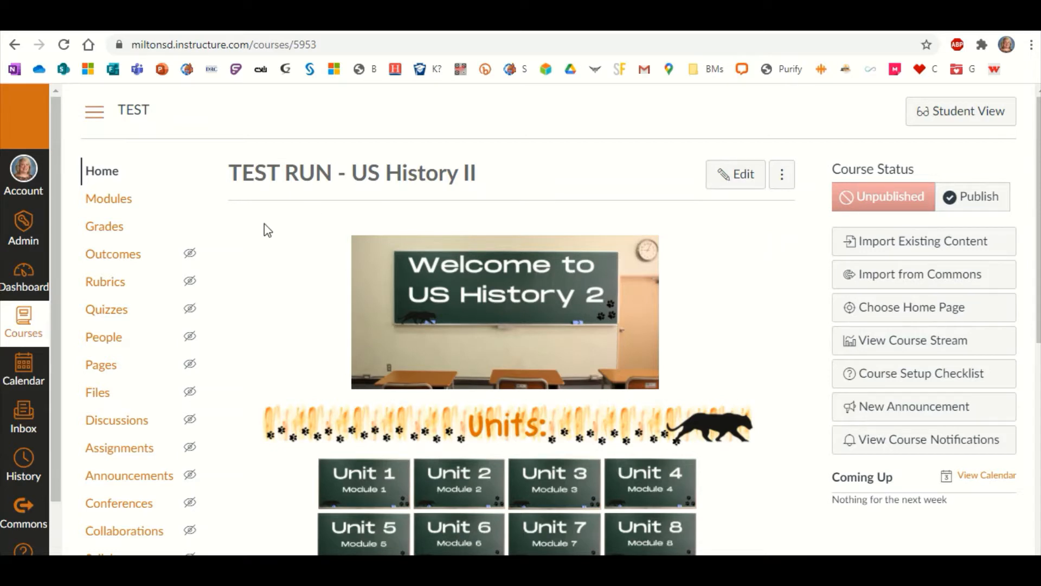
pyautogui.moveTo(103, 337)
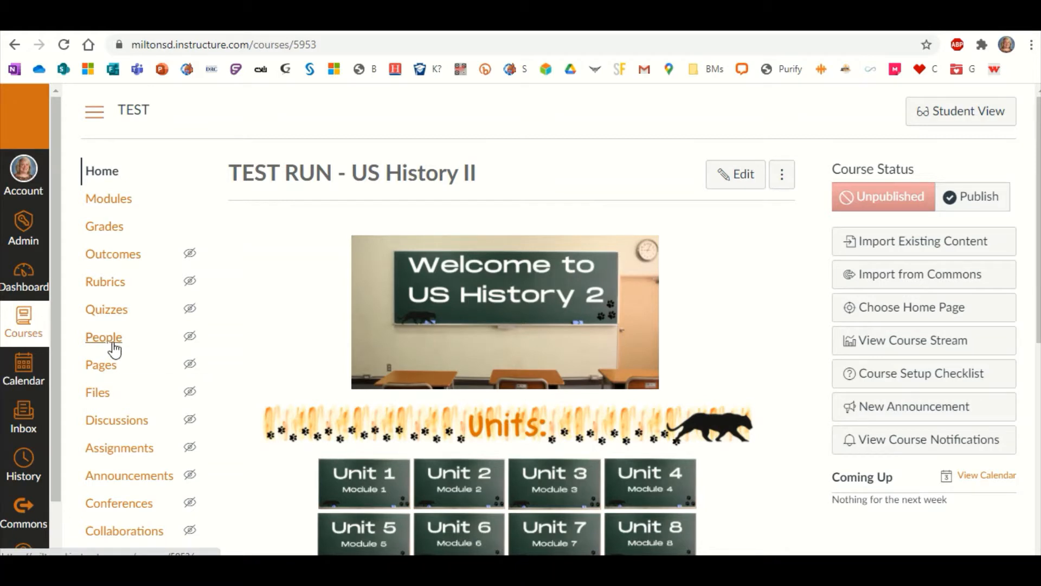
# Show the People page of the TEST RUN - US History II course.
pyautogui.click(104, 338)
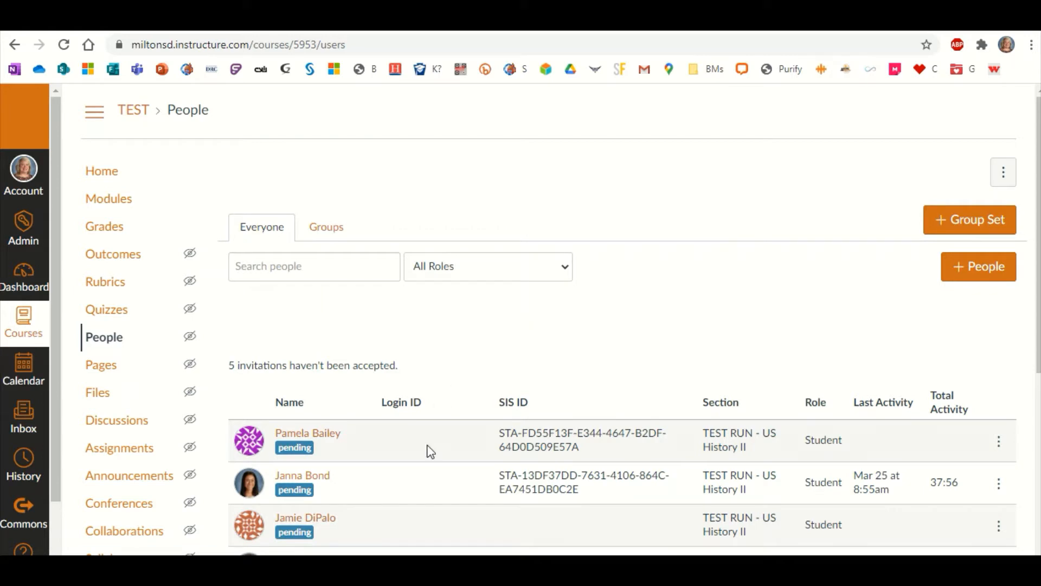
pyautogui.moveTo(636, 319)
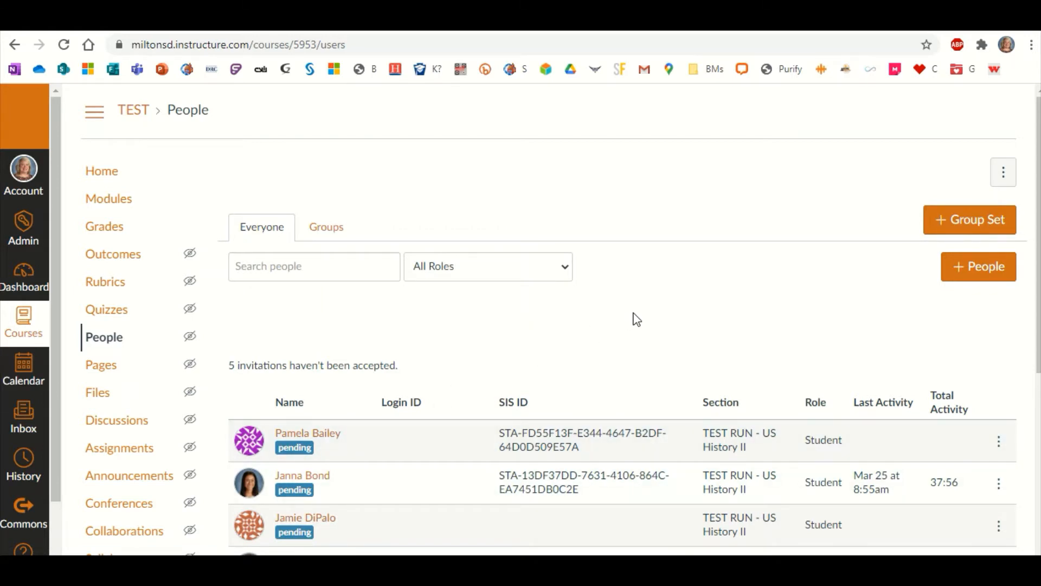
pyautogui.moveTo(832, 223)
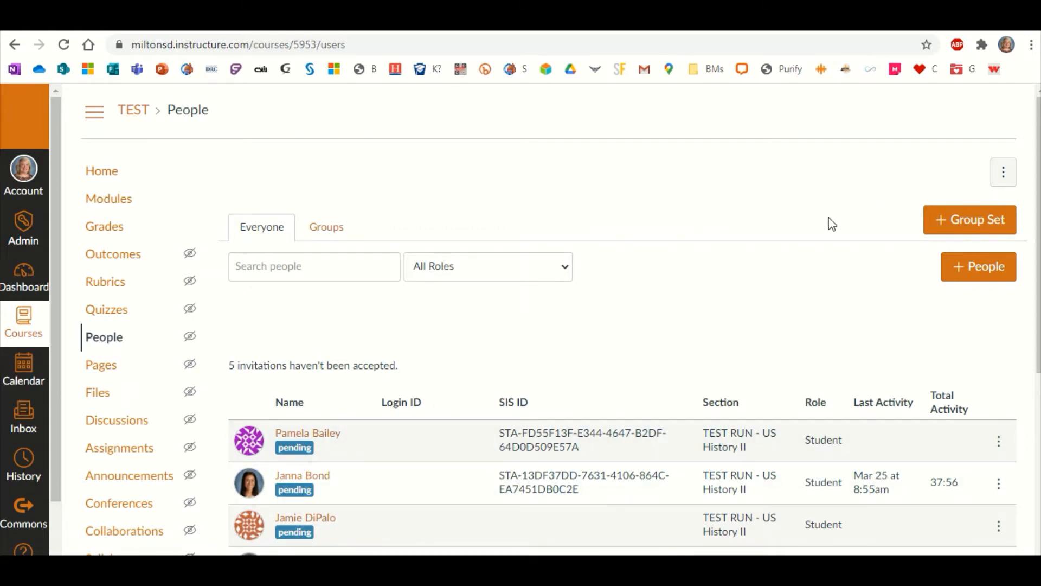
pyautogui.moveTo(969, 219)
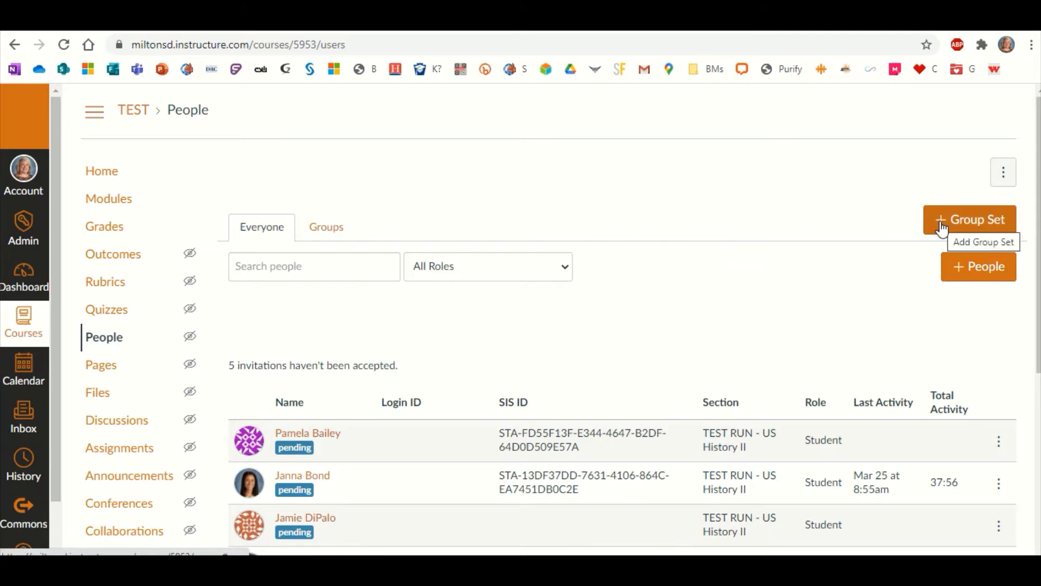
# Create a new group set named 'Monday Groups', with groups to be created later.
pyautogui.click(968, 220)
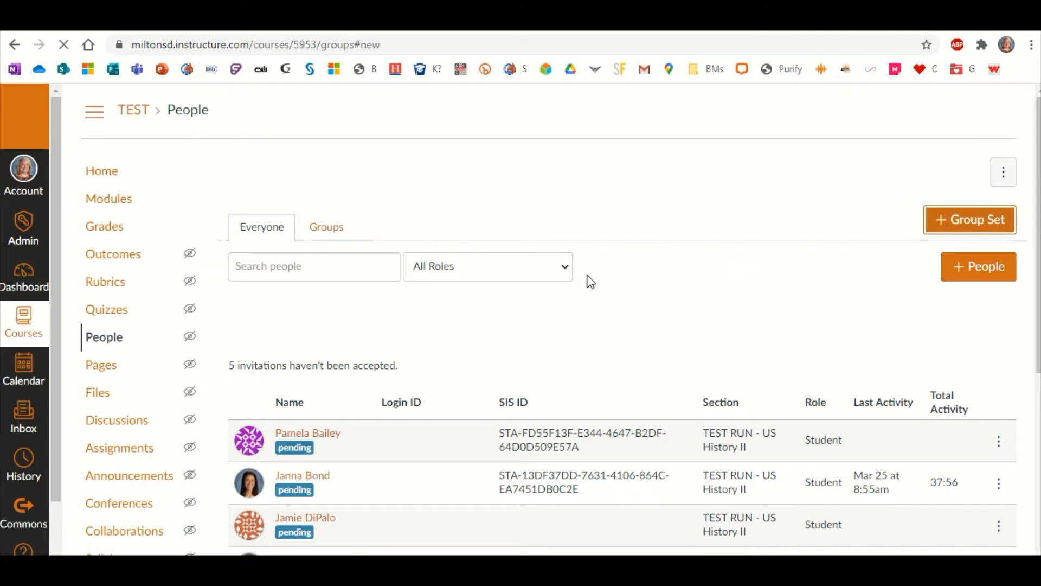
pyautogui.click(969, 219)
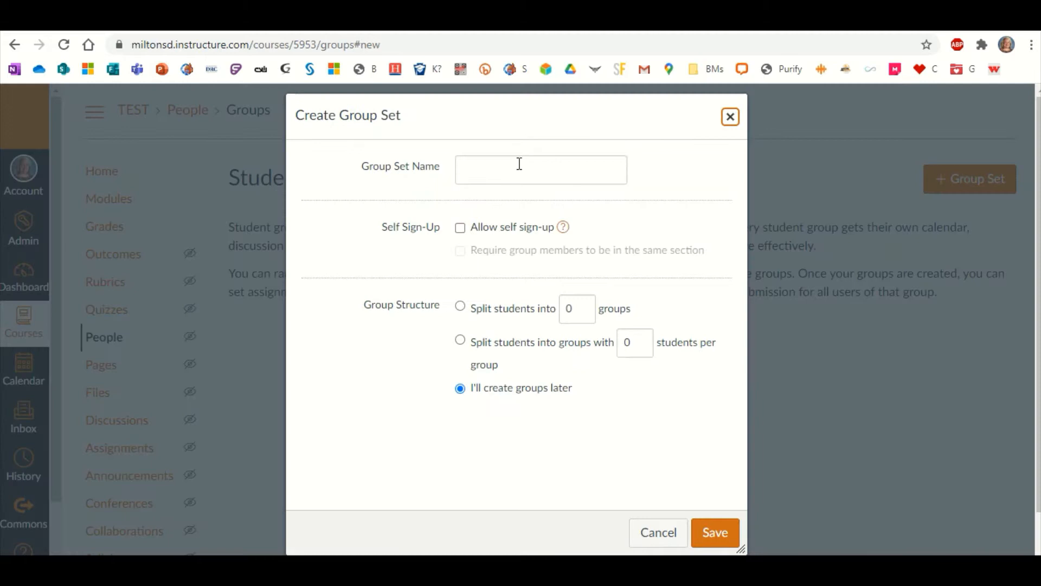
pyautogui.write('M')
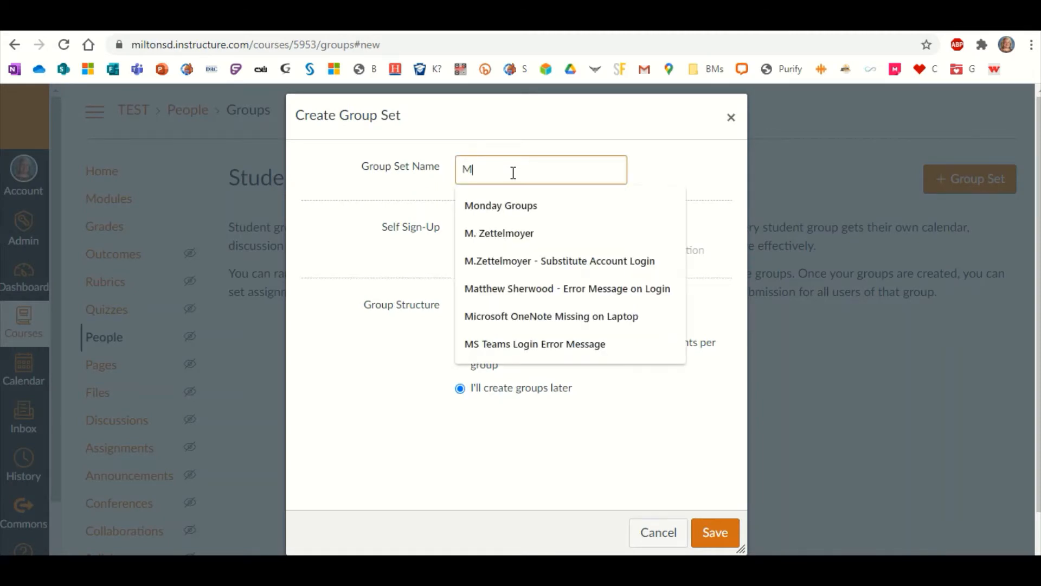
pyautogui.write('onday Gra')
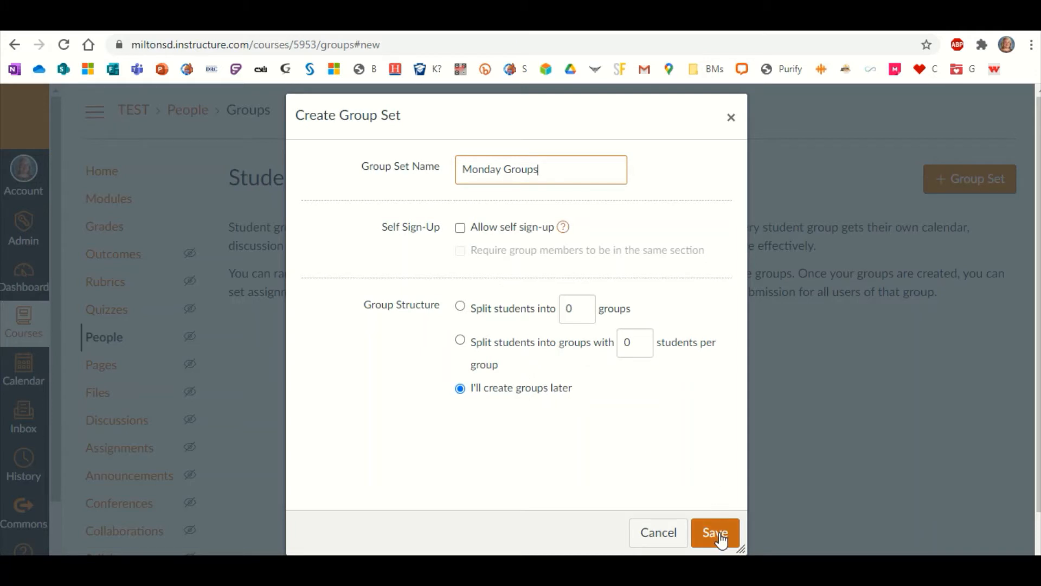
pyautogui.click(714, 532)
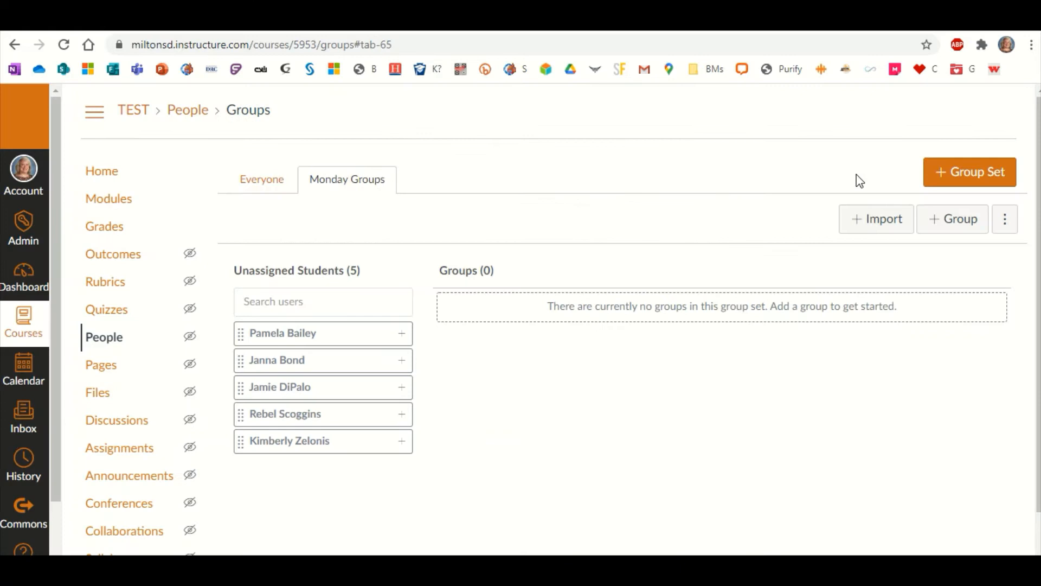
pyautogui.moveTo(942, 179)
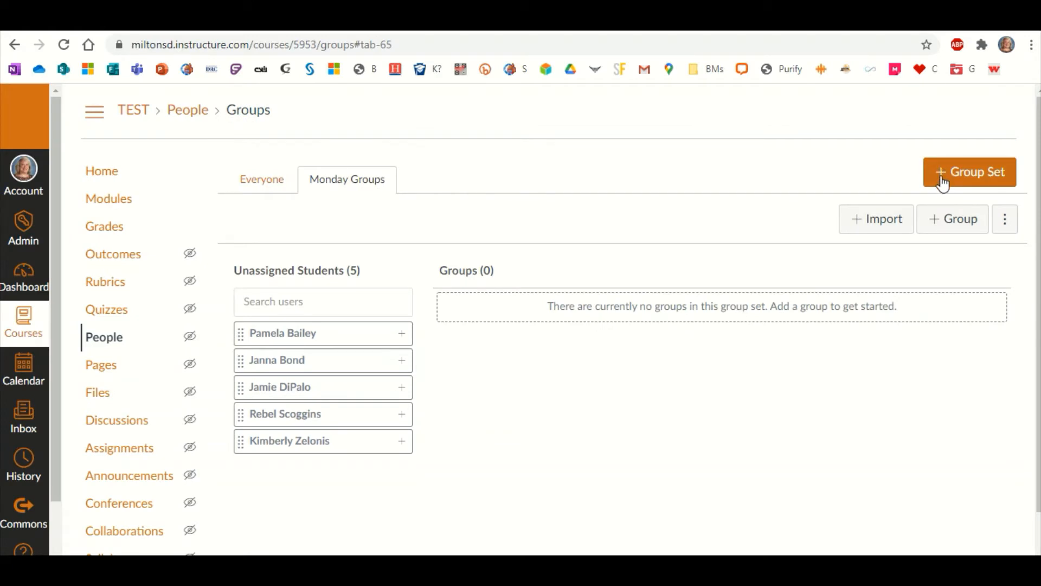
pyautogui.moveTo(969, 172)
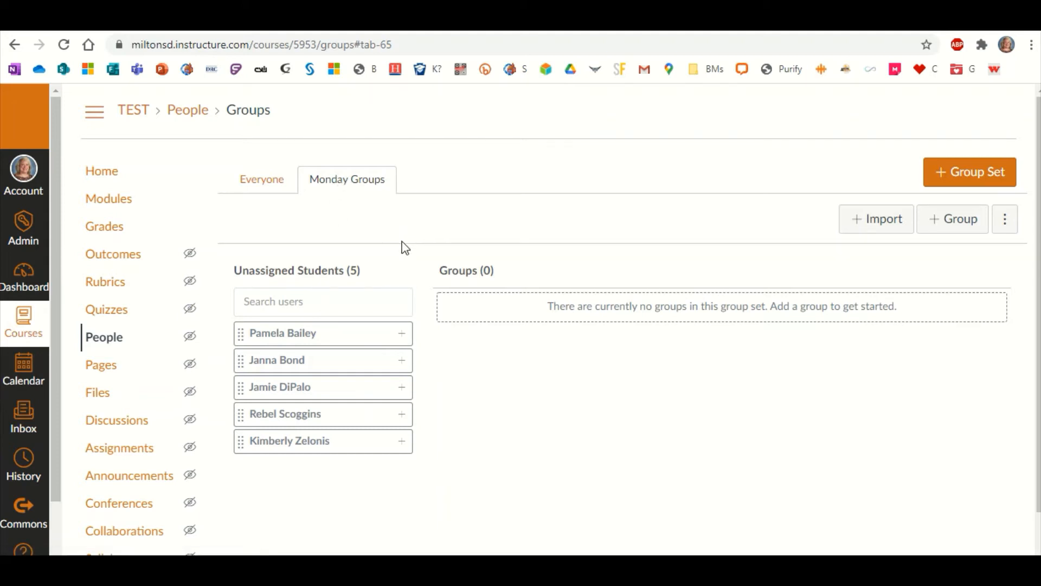
pyautogui.moveTo(681, 285)
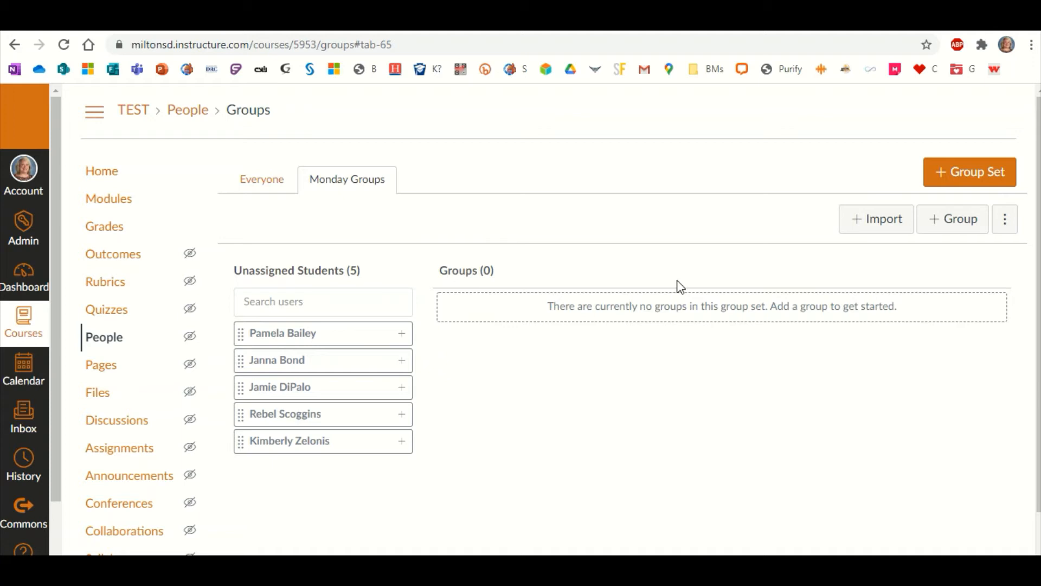
pyautogui.moveTo(407, 202)
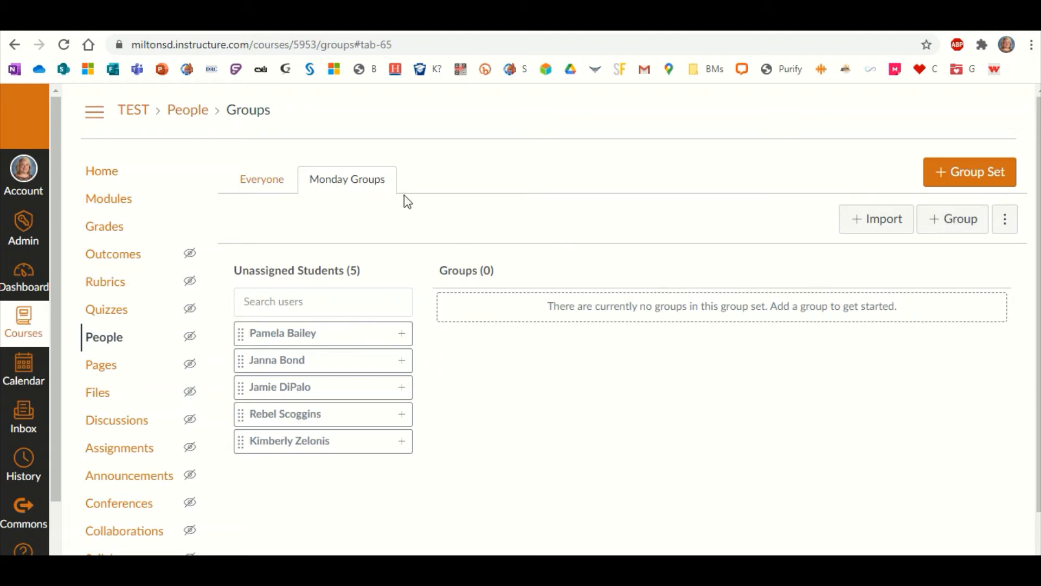
# Add a Sharks group to Monday Groups with a membership limit of 3.
pyautogui.click(951, 218)
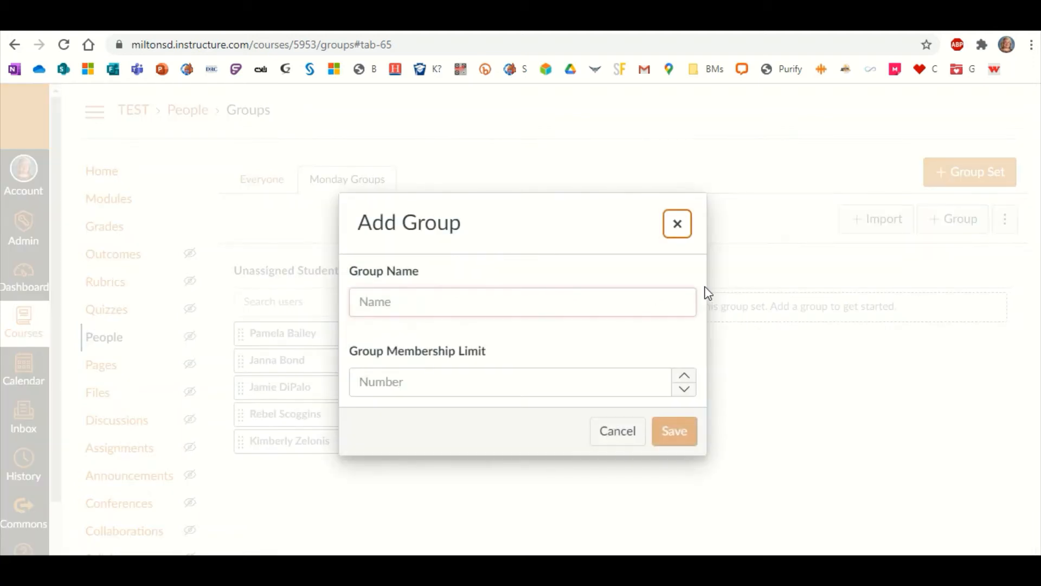
pyautogui.click(522, 302)
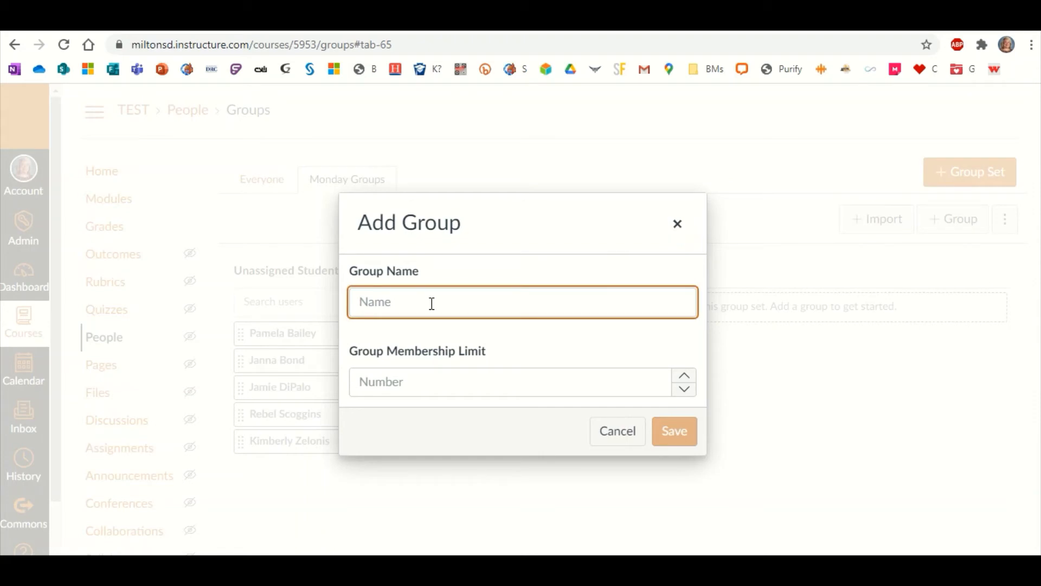
pyautogui.write('Sharks')
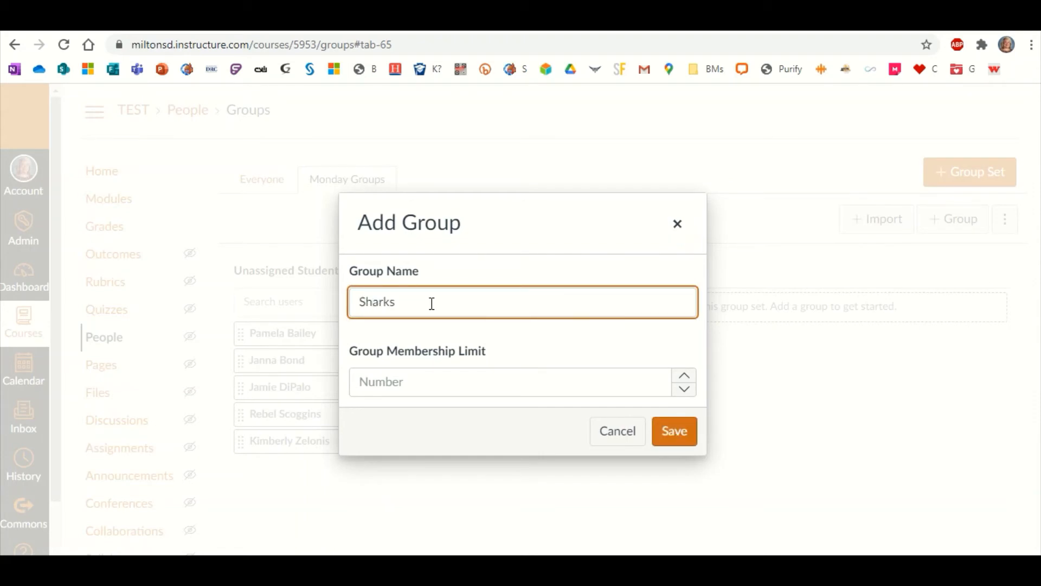
pyautogui.click(511, 382)
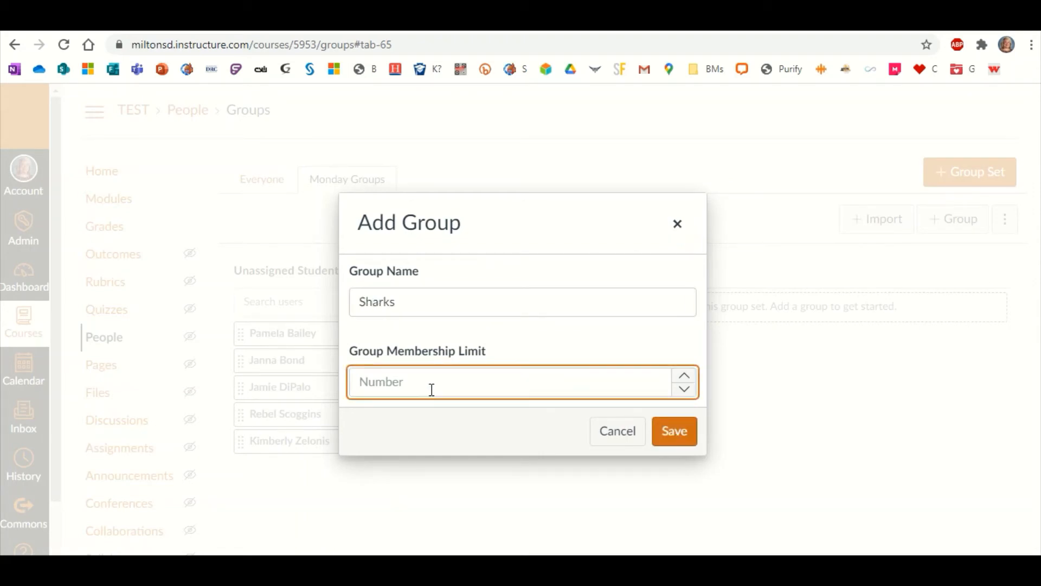
pyautogui.write('3')
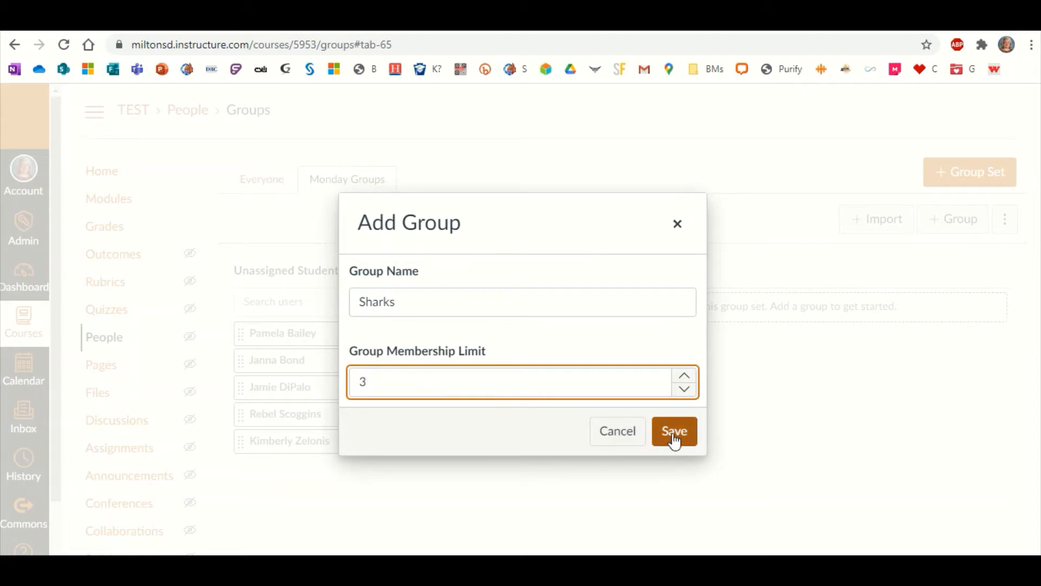
pyautogui.click(674, 430)
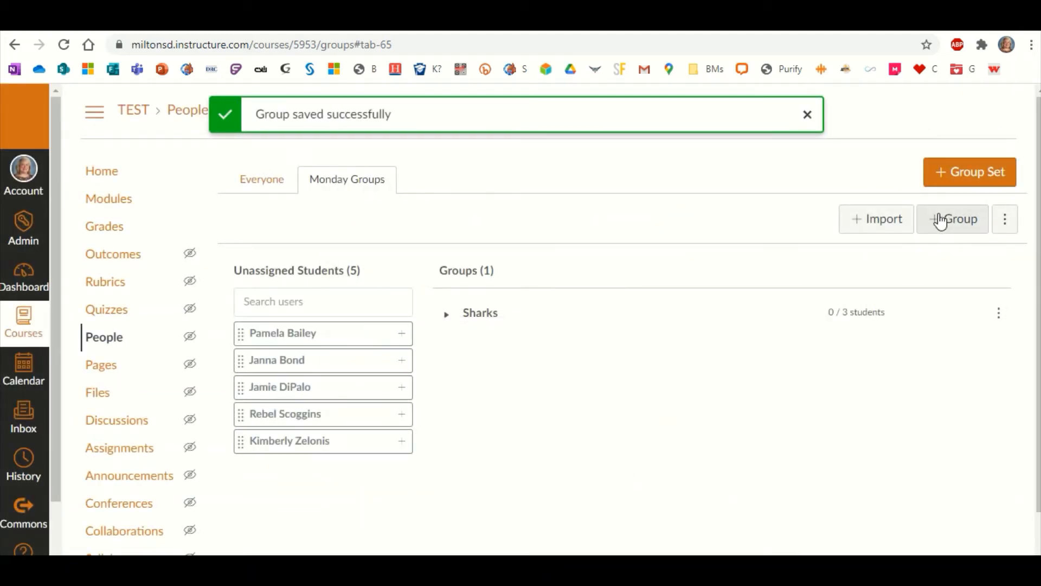
# Add a Guppies group to Monday Groups with a membership limit of 3.
pyautogui.click(952, 218)
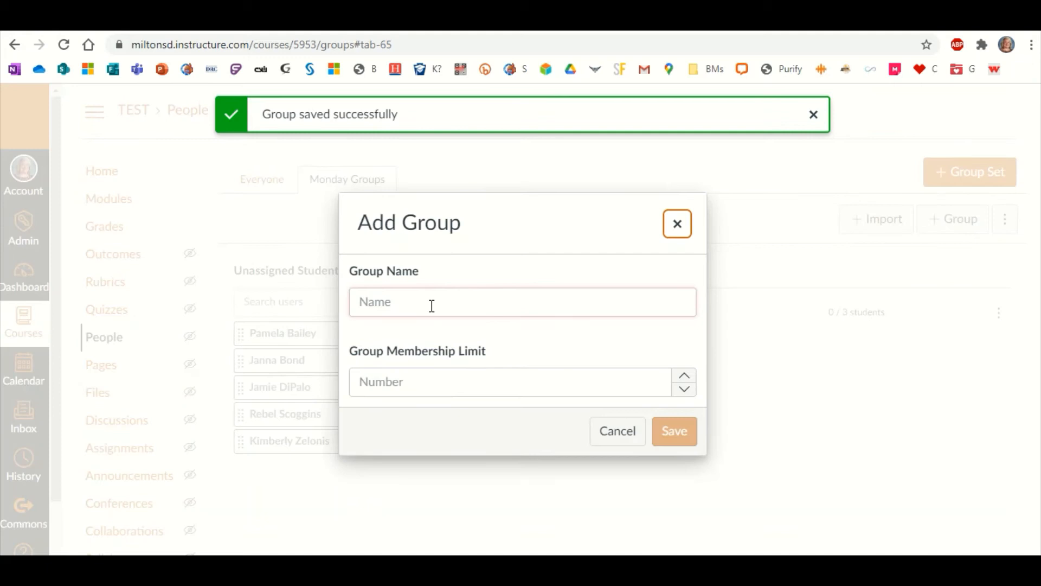
pyautogui.write('Guppies')
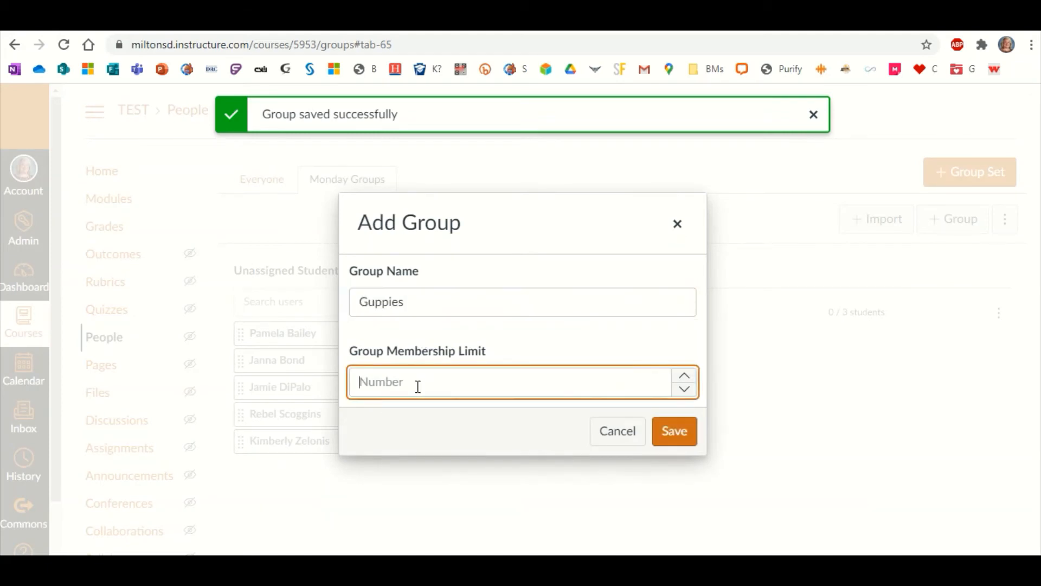
pyautogui.write('3')
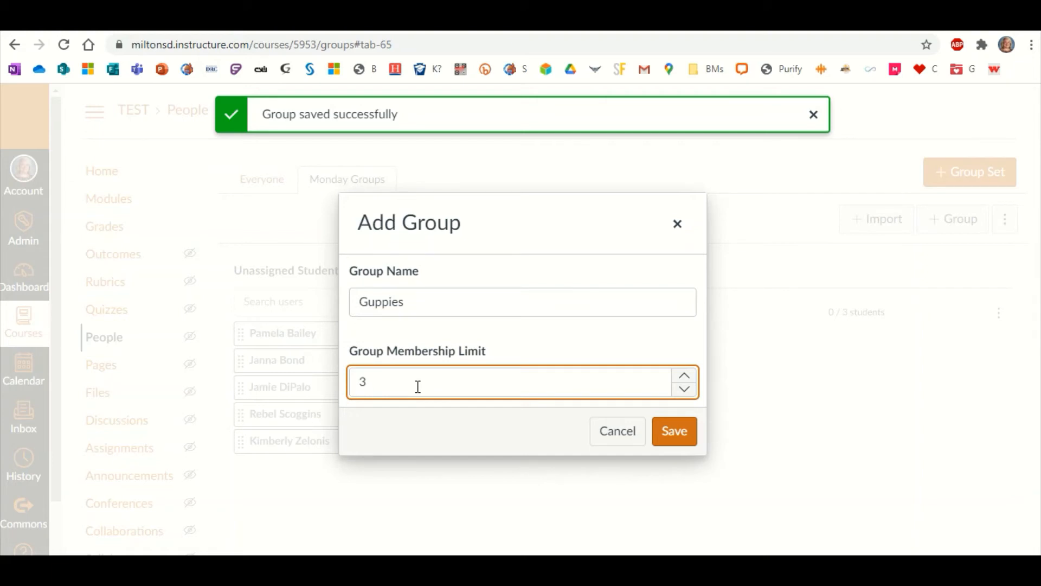
pyautogui.click(674, 430)
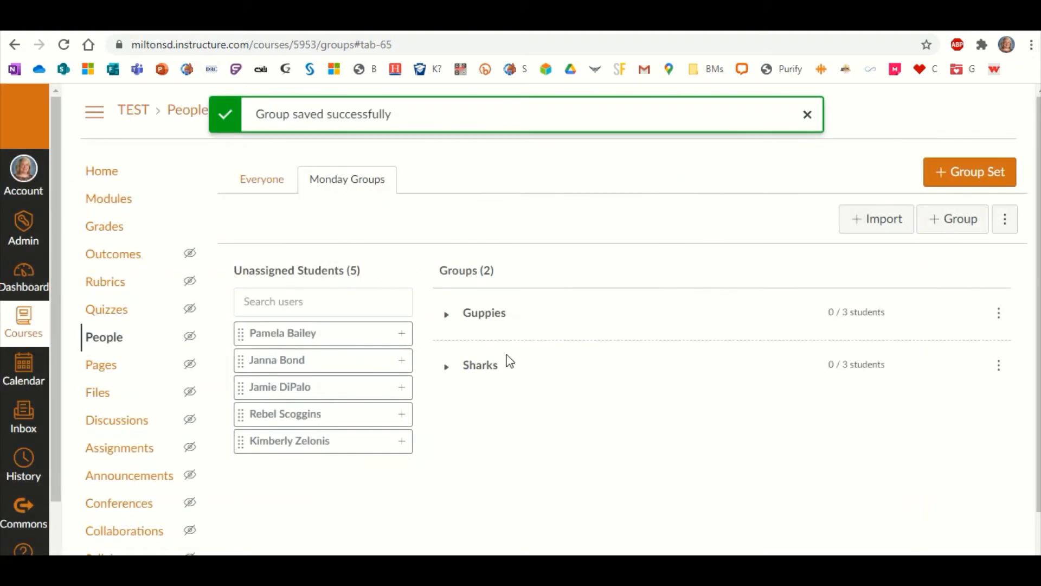
pyautogui.moveTo(451, 328)
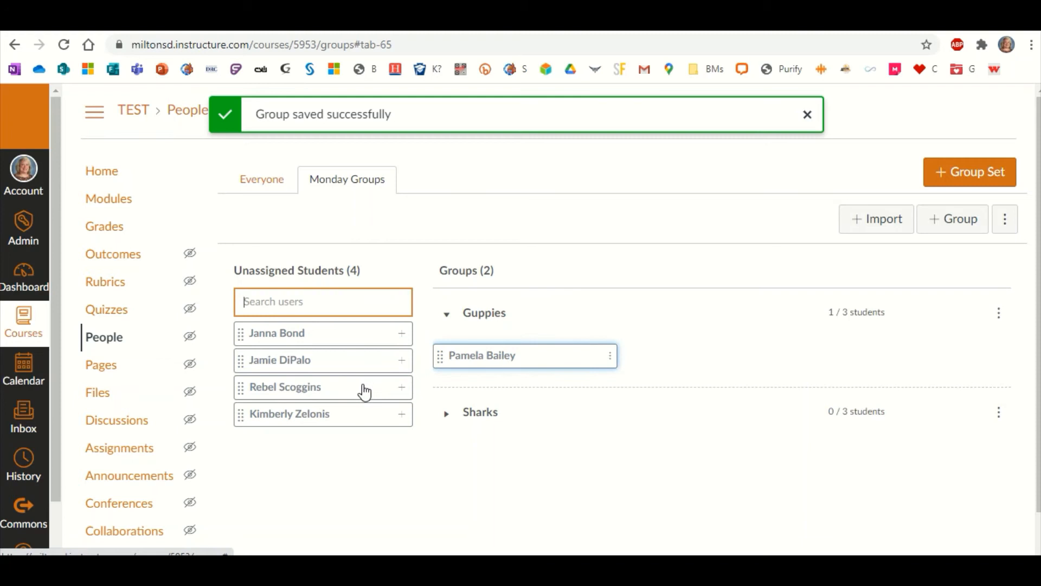
# Assign the remaining unassigned students to Guppies via the Add to Group menu.
pyautogui.click(402, 387)
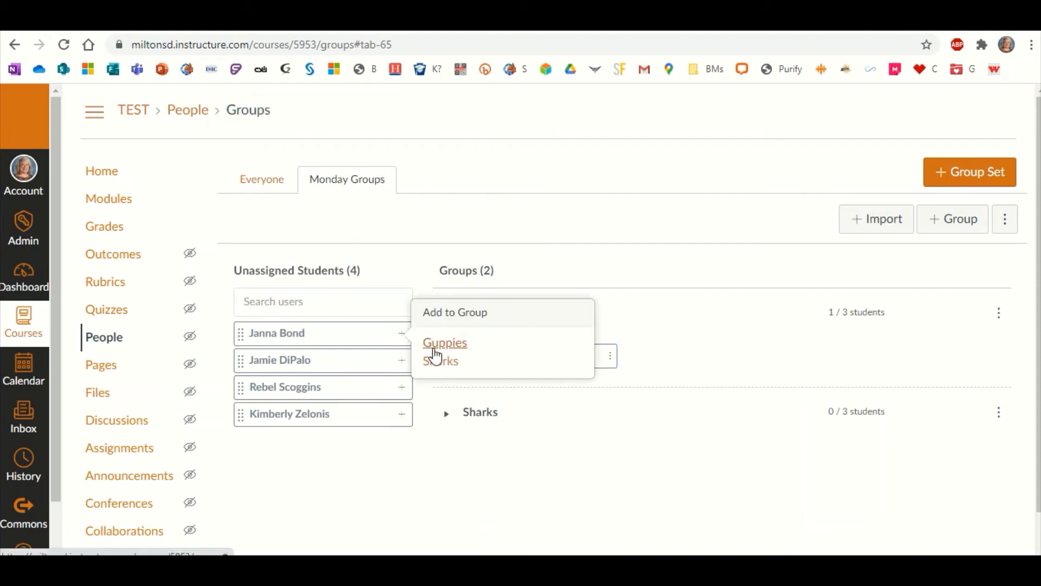
pyautogui.click(444, 343)
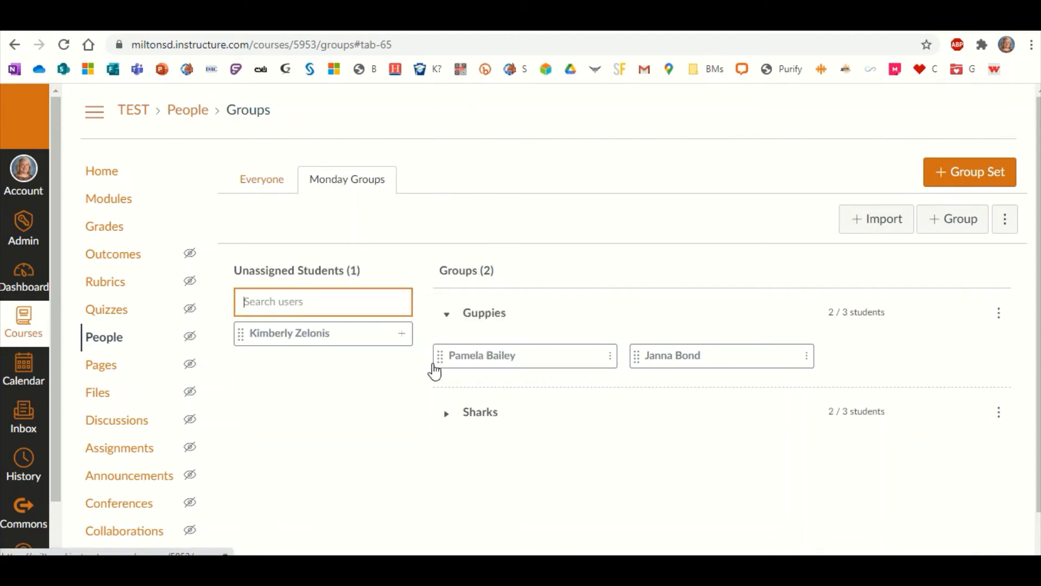
pyautogui.click(402, 333)
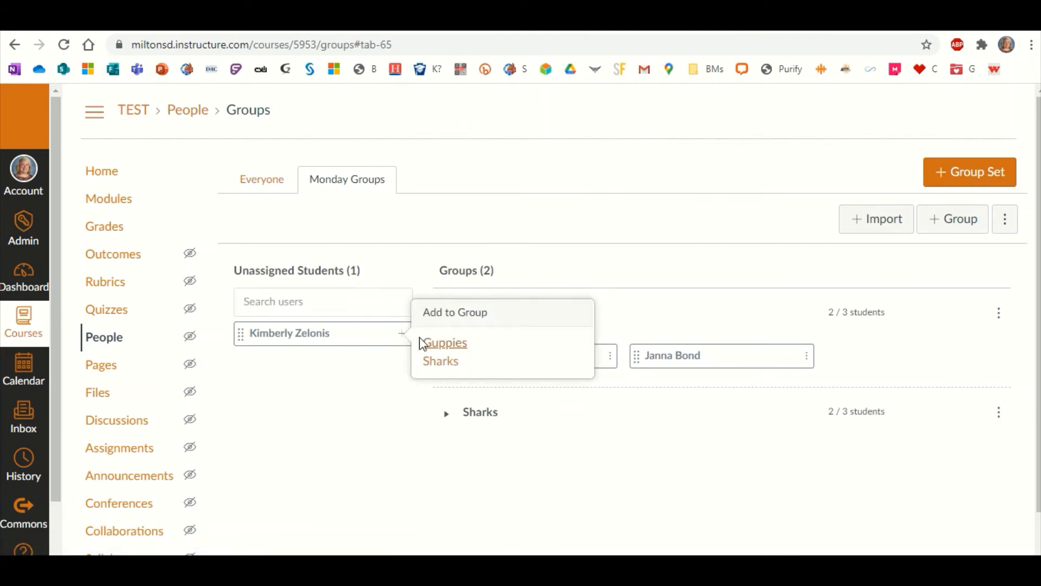
pyautogui.moveTo(443, 346)
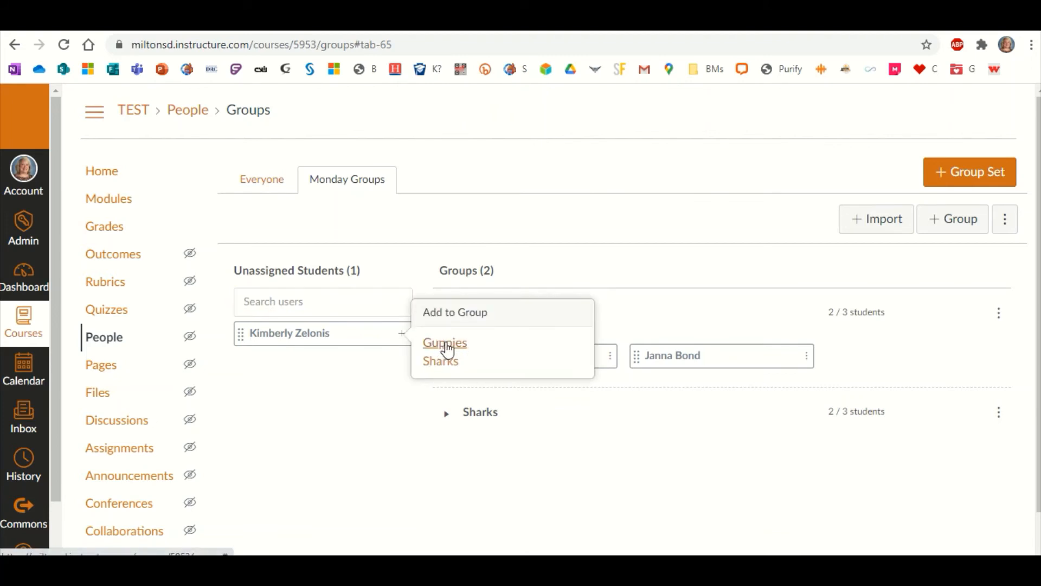
pyautogui.click(445, 341)
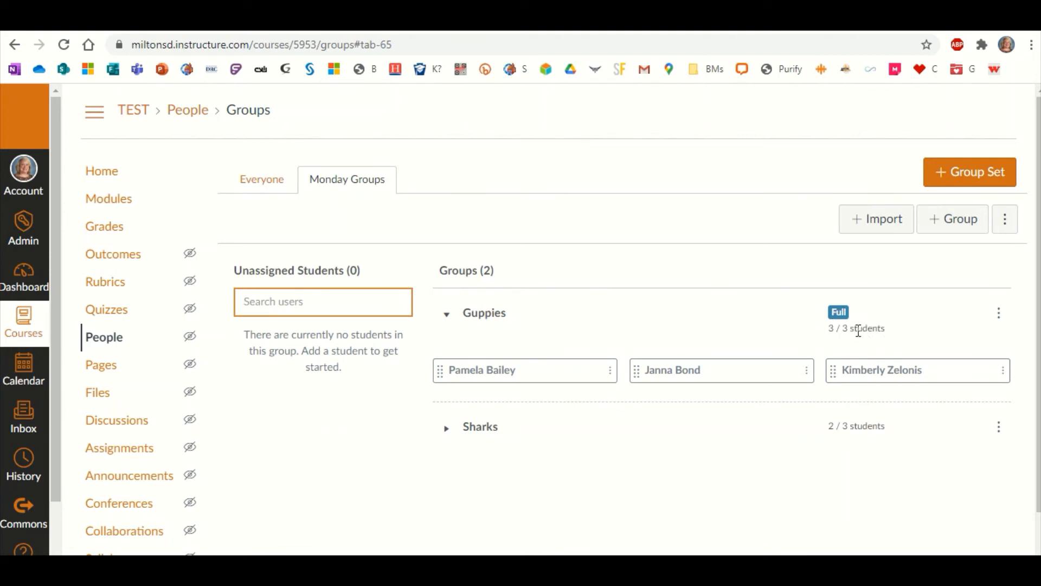
pyautogui.moveTo(732, 419)
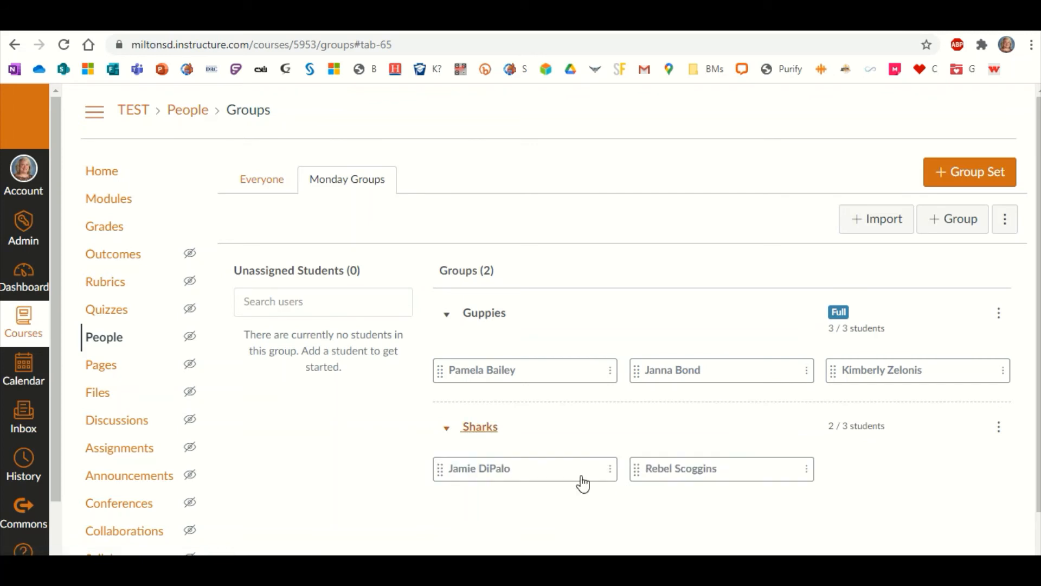
pyautogui.moveTo(737, 456)
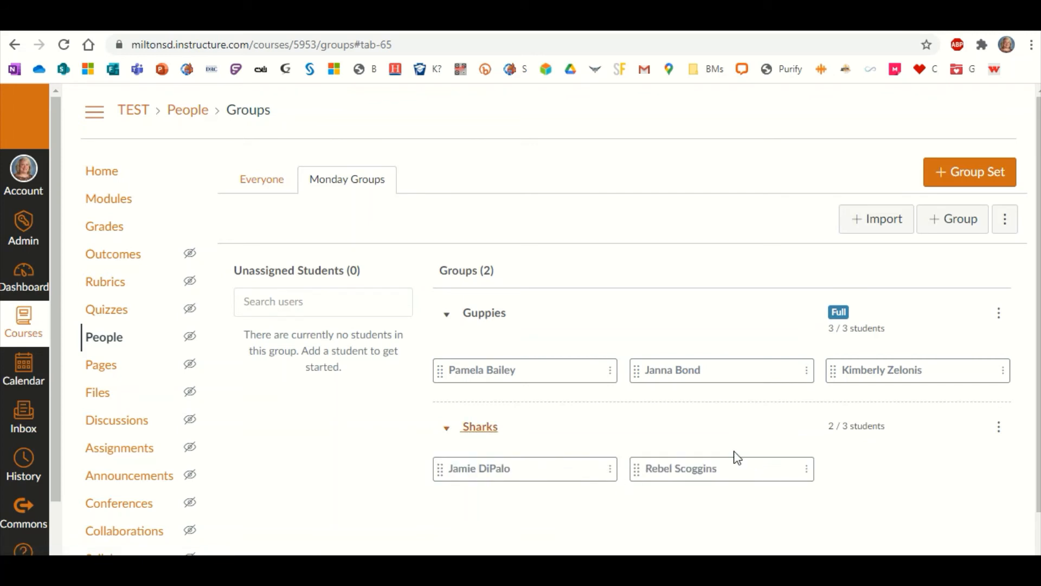
pyautogui.moveTo(623, 450)
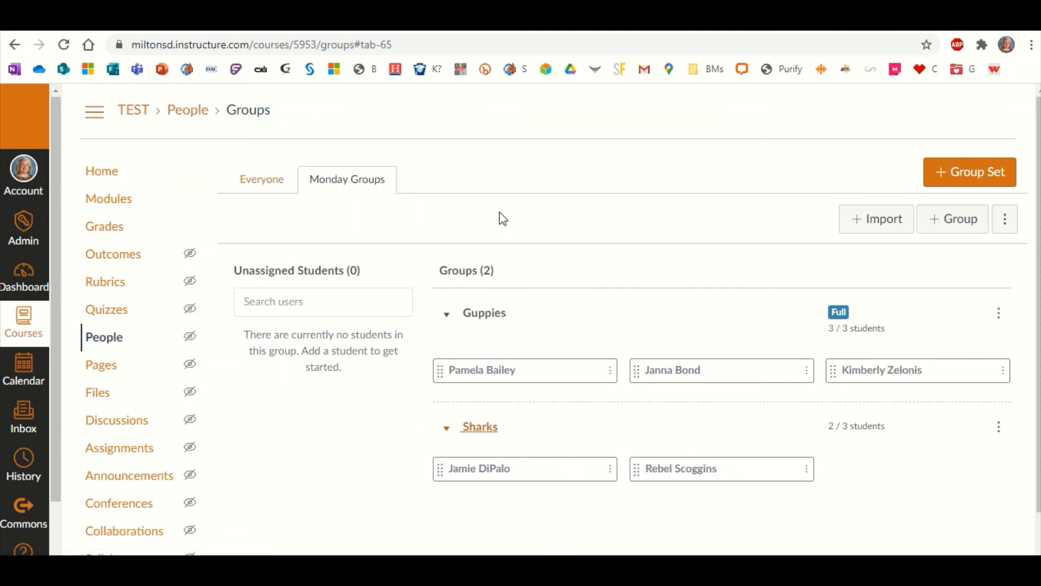
pyautogui.moveTo(583, 249)
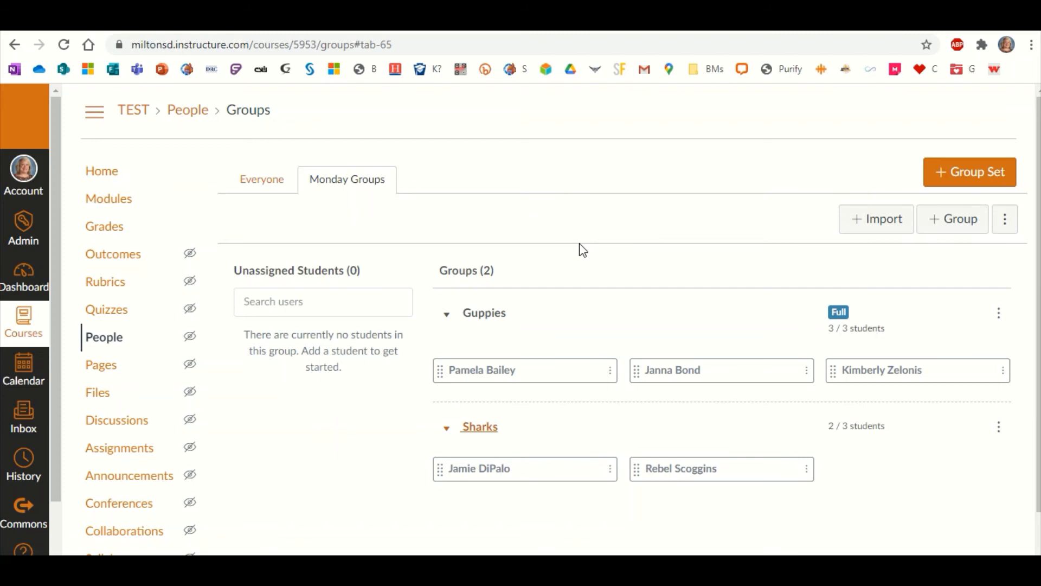
pyautogui.moveTo(544, 242)
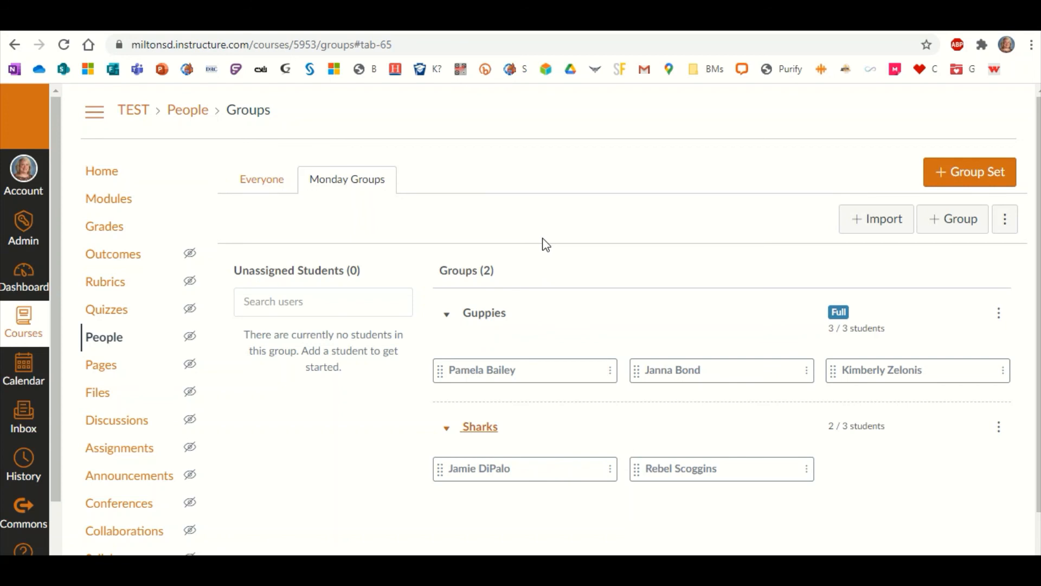
pyautogui.moveTo(553, 250)
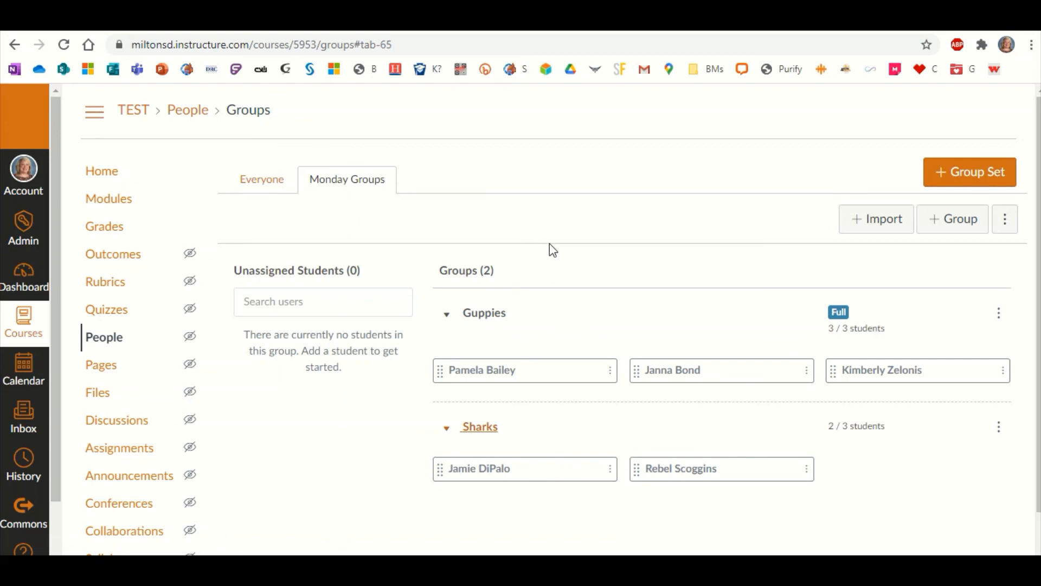
pyautogui.moveTo(576, 265)
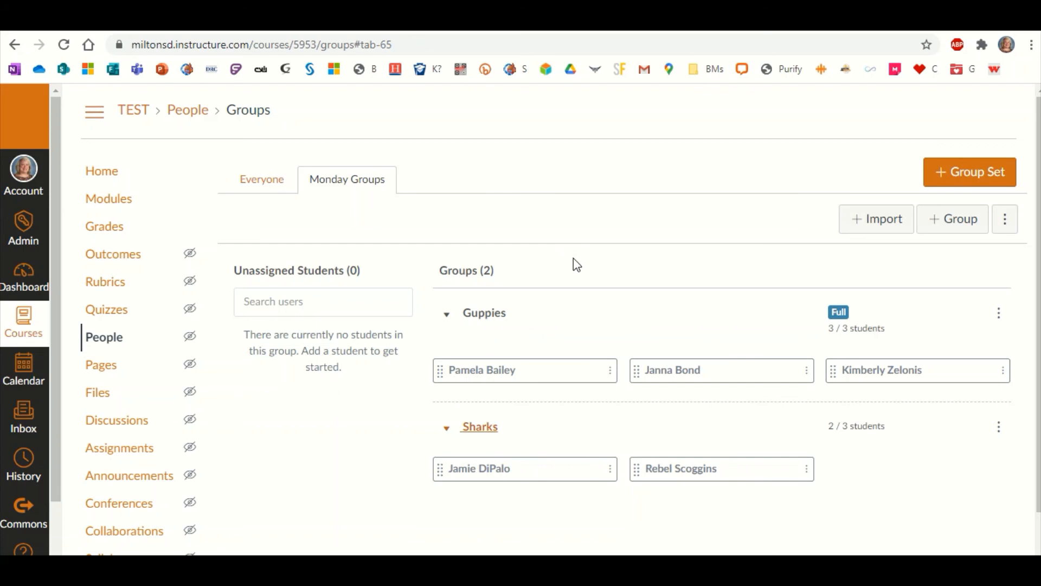